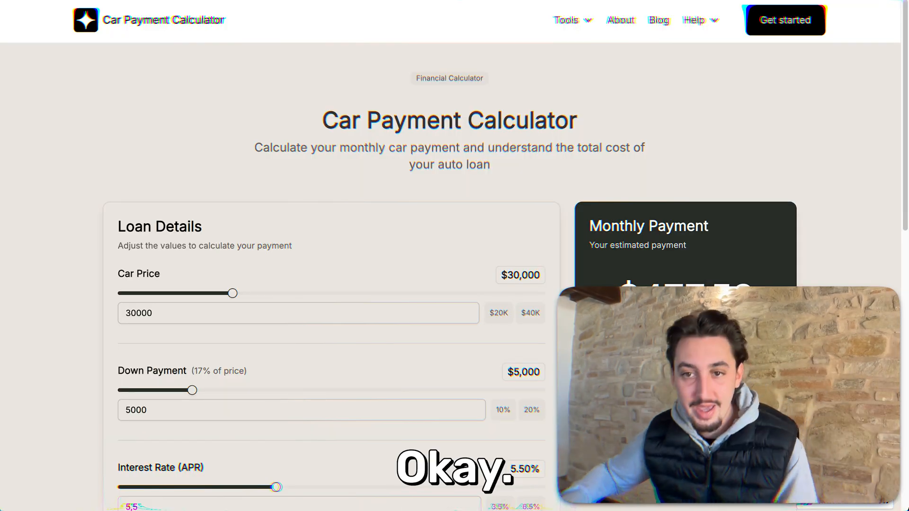
# - Scroll down through the finished car payment calculator page
pyautogui.scroll(-3)
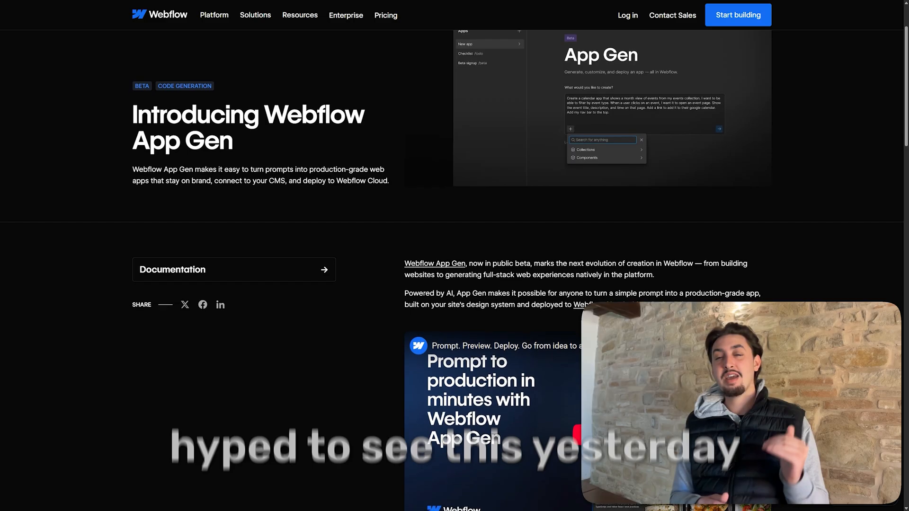
# - Scroll through the Introducing Webflow App Gen announcement page
pyautogui.scroll(-3)
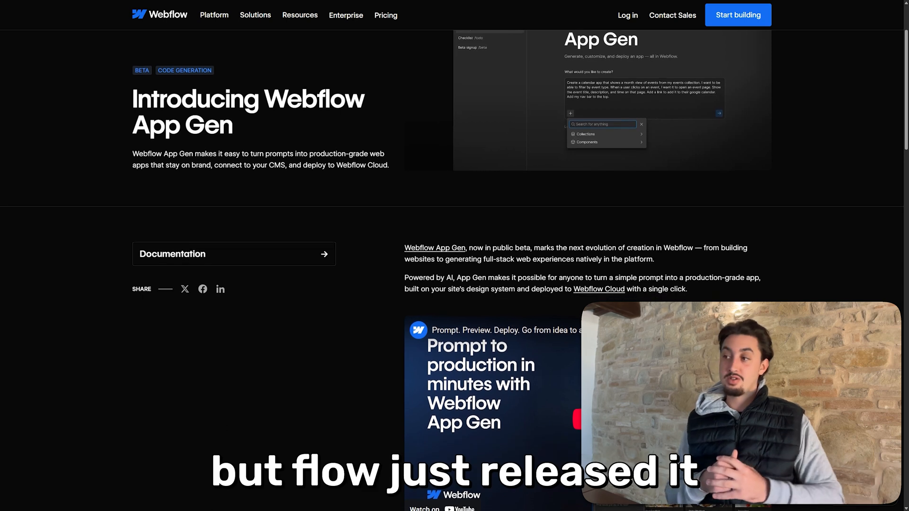
pyautogui.scroll(-3)
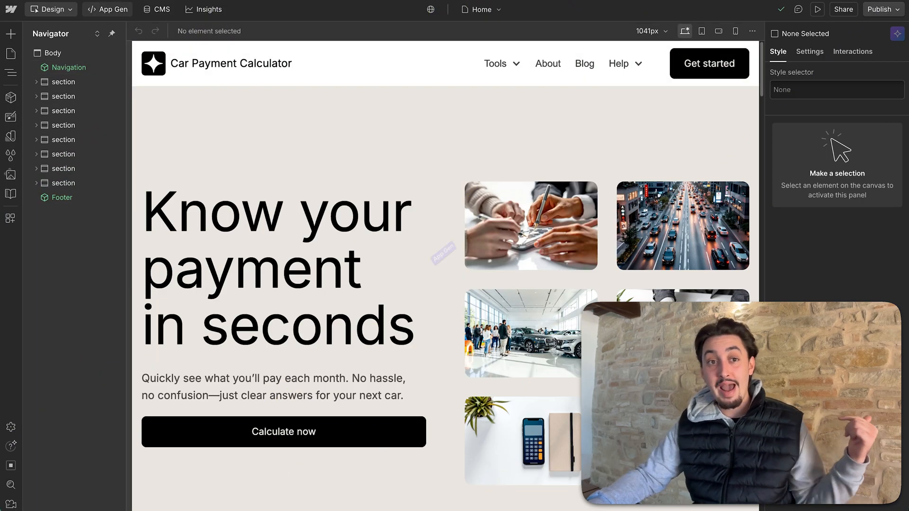
# - In App Gen, describe a car payment calculator showing monthly payment and payment duration
pyautogui.click(107, 10)
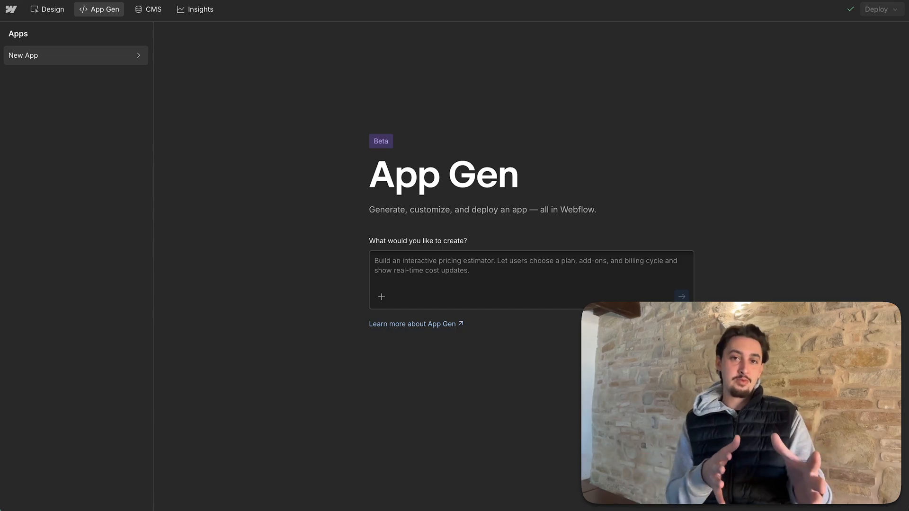
pyautogui.write('Build a car payment calculator which has siple inp')
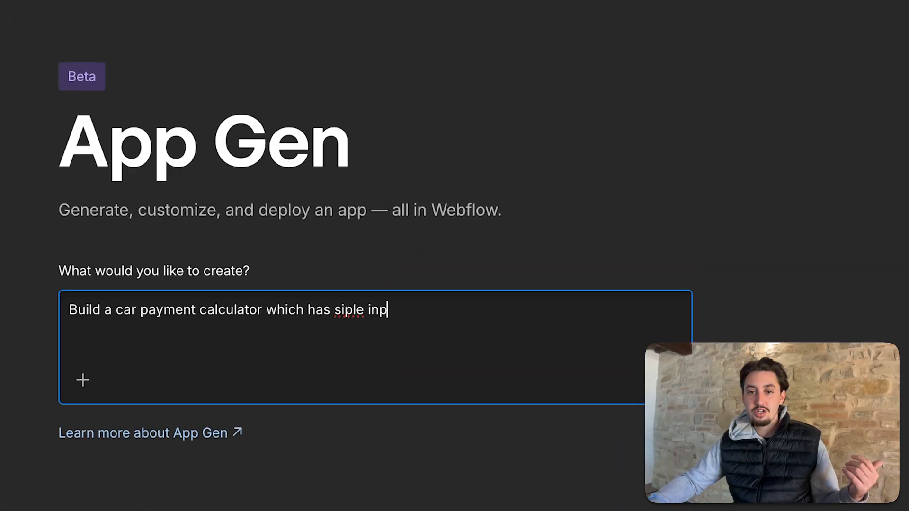
pyautogui.write('uts and shows people how much their')
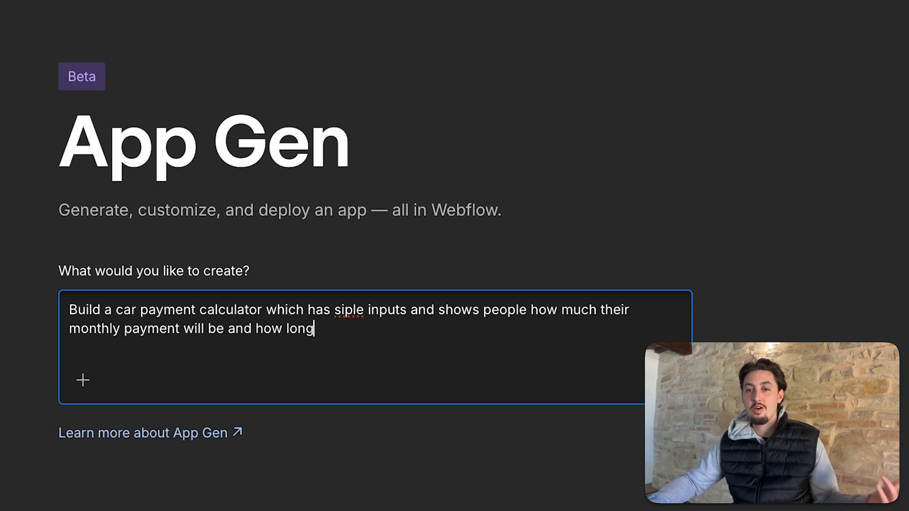
pyautogui.write('they will have to pay for')
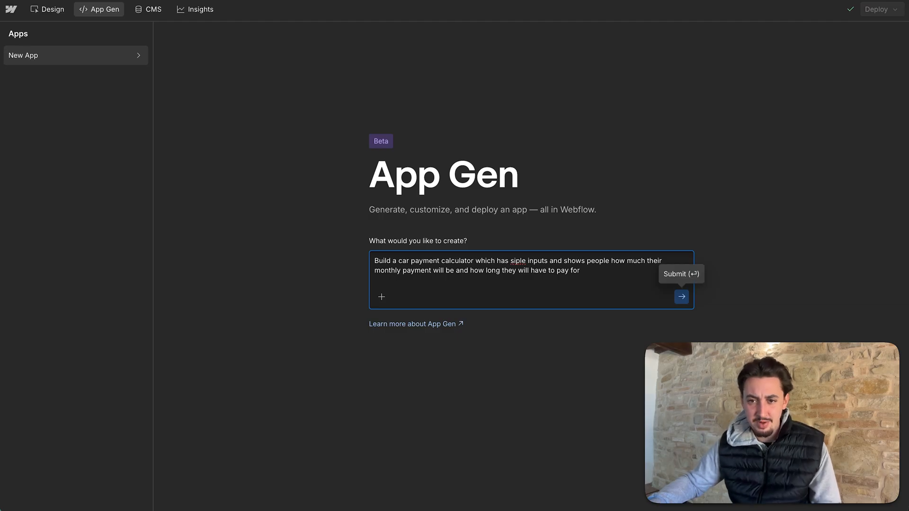
# - Submit the calculator prompt, let the AI Assistant generate it, then close the overlay
pyautogui.click(681, 297)
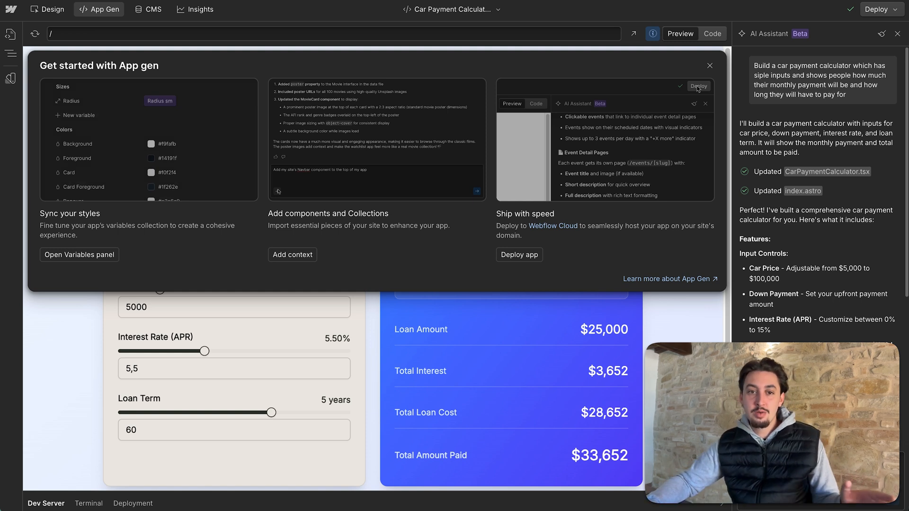
pyautogui.moveTo(179, 93)
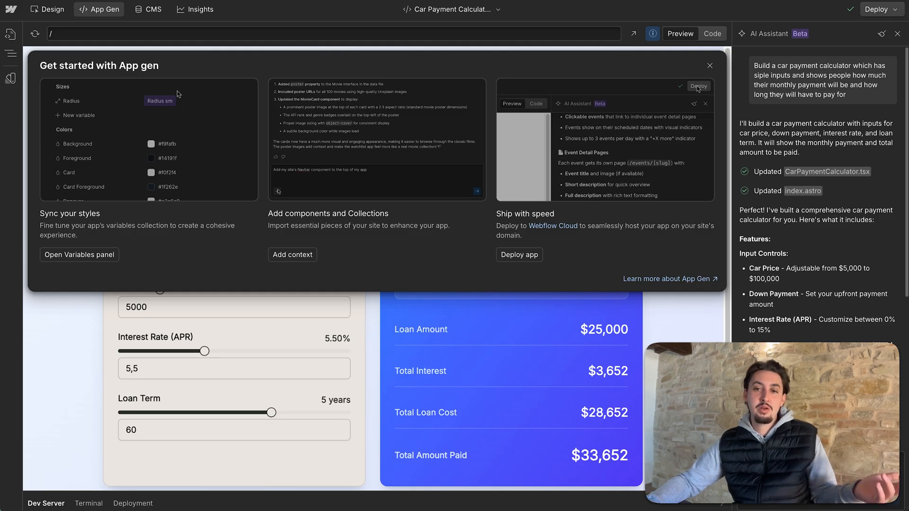
pyautogui.click(699, 86)
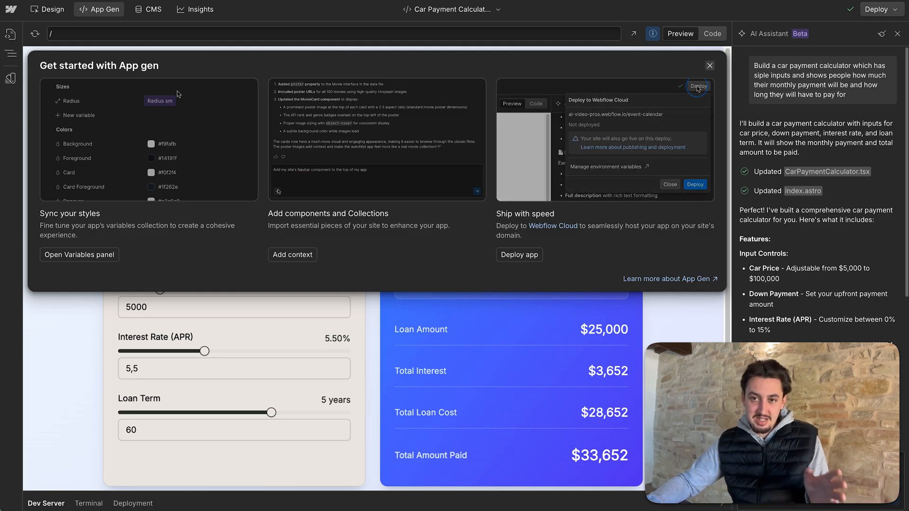
# - Dismiss Get started with App gen and scroll to the $477.53 payment summary
pyautogui.click(709, 65)
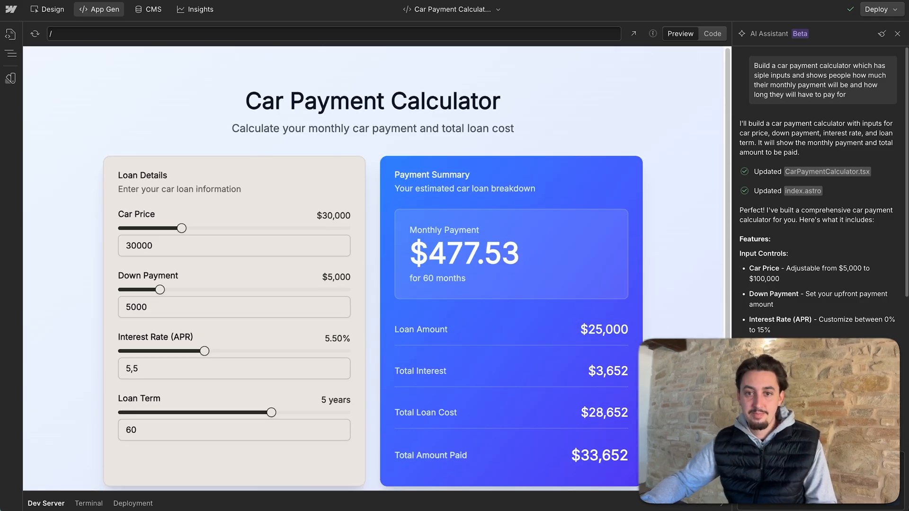
pyautogui.scroll(-3)
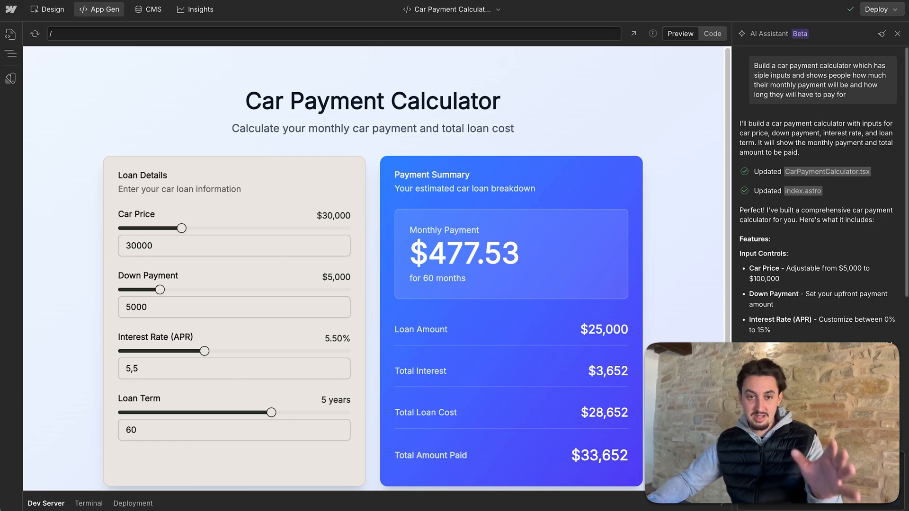
pyautogui.scroll(-3)
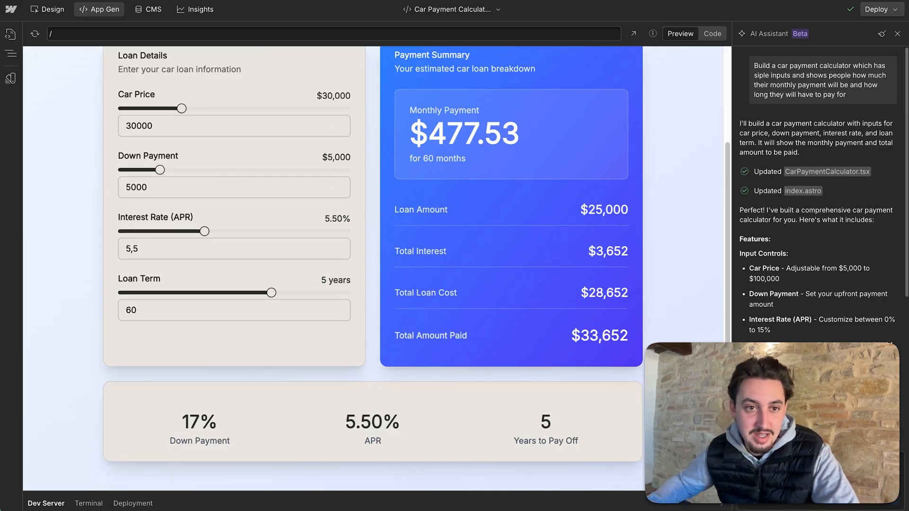
# - Slide car price to $100,000, down payment to $30,000 and interest rate to 7.50%
pyautogui.moveTo(161, 170); pyautogui.dragTo(168, 170)
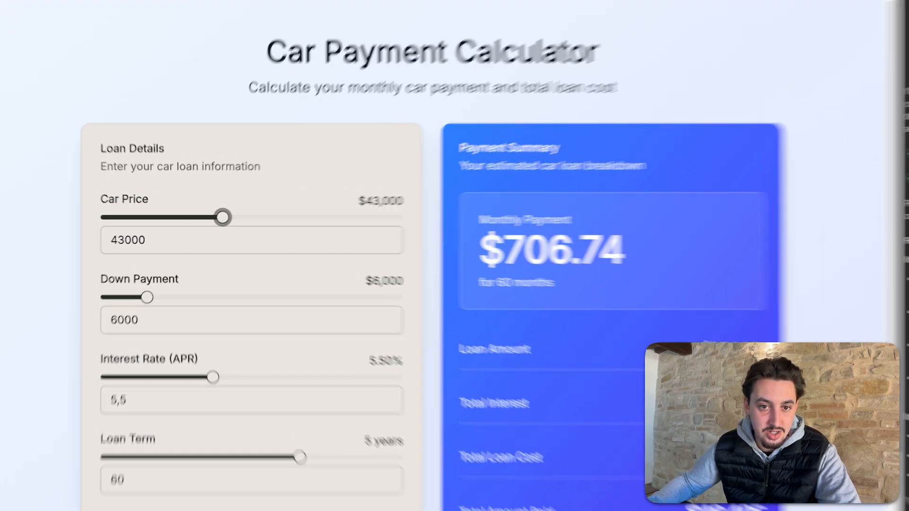
pyautogui.moveTo(223, 217); pyautogui.dragTo(323, 213)
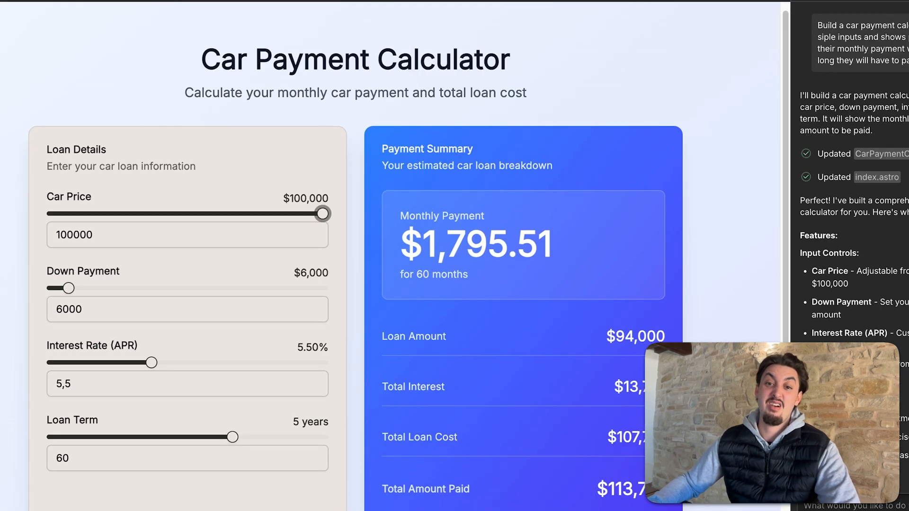
pyautogui.moveTo(68, 288); pyautogui.dragTo(131, 288)
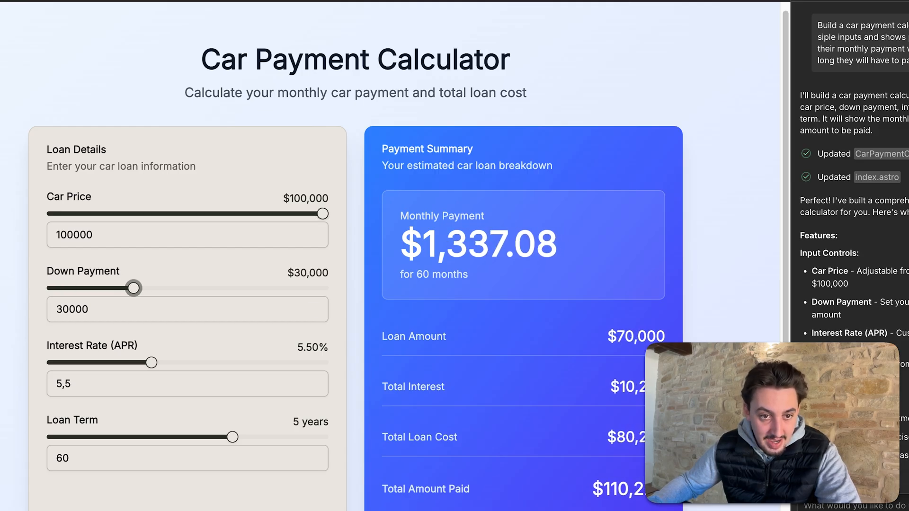
pyautogui.moveTo(153, 362); pyautogui.dragTo(129, 362)
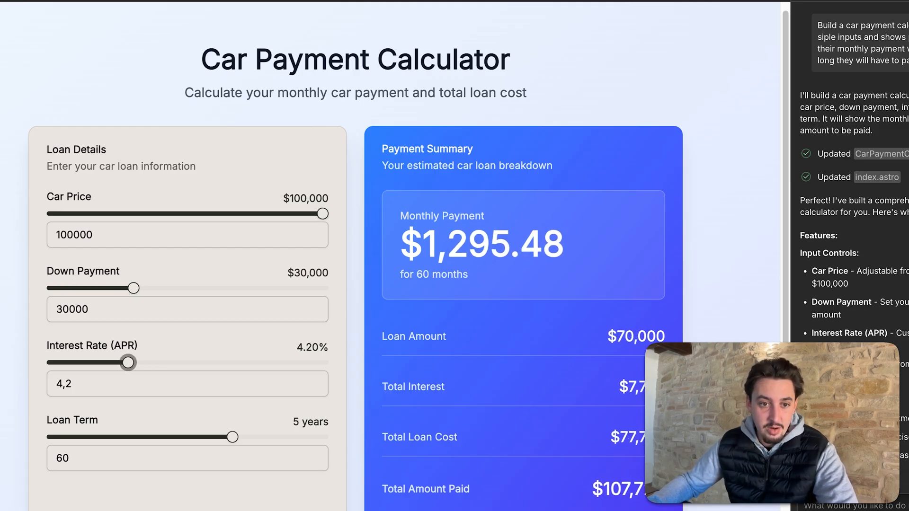
pyautogui.moveTo(128, 362); pyautogui.dragTo(185, 362)
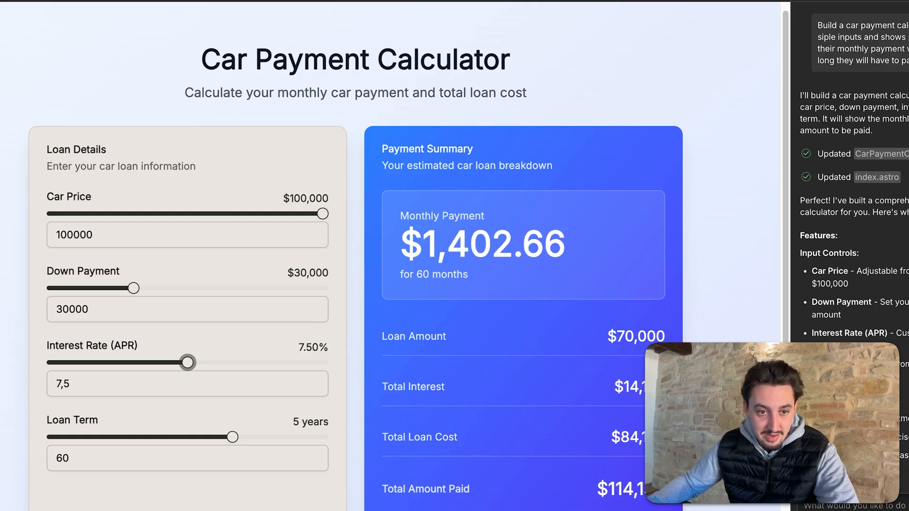
# - Shorten the loan term to 3 years, giving a $2,177.44 monthly payment
pyautogui.scroll(-3)
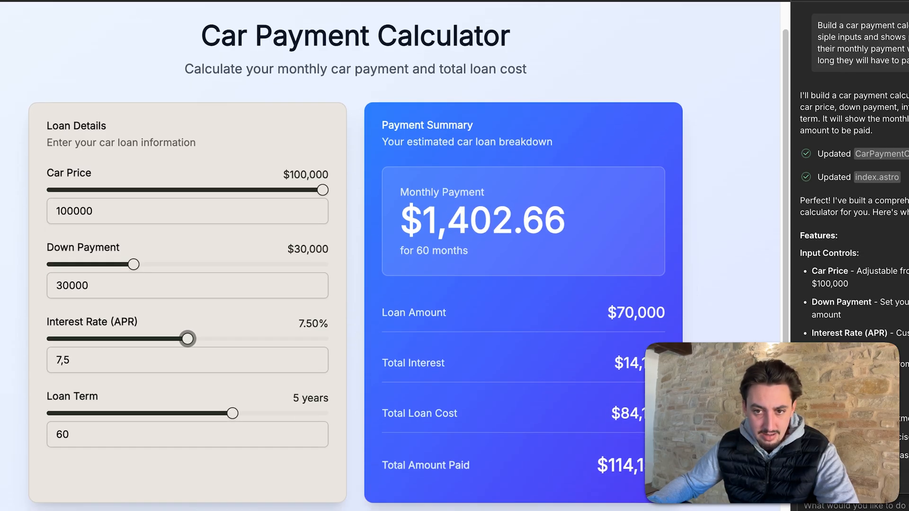
pyautogui.scroll(-3)
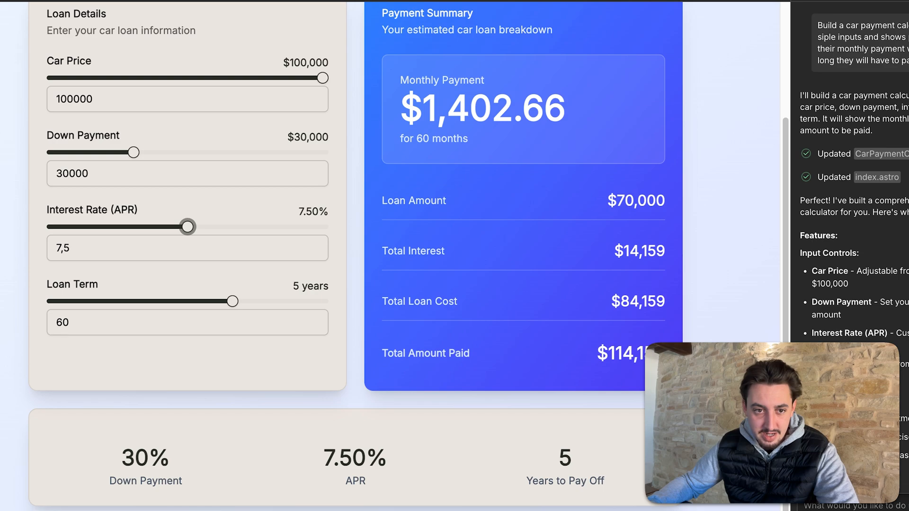
pyautogui.moveTo(232, 301); pyautogui.dragTo(164, 301)
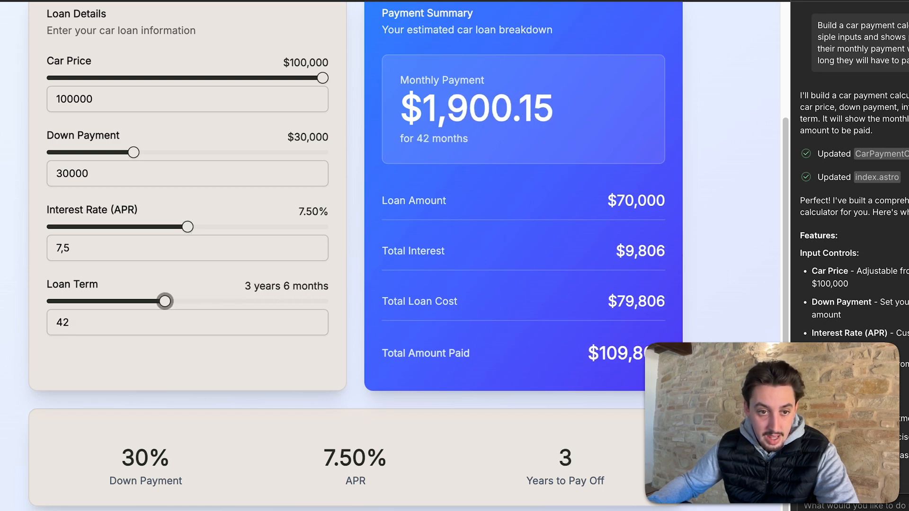
pyautogui.moveTo(166, 301); pyautogui.dragTo(143, 302)
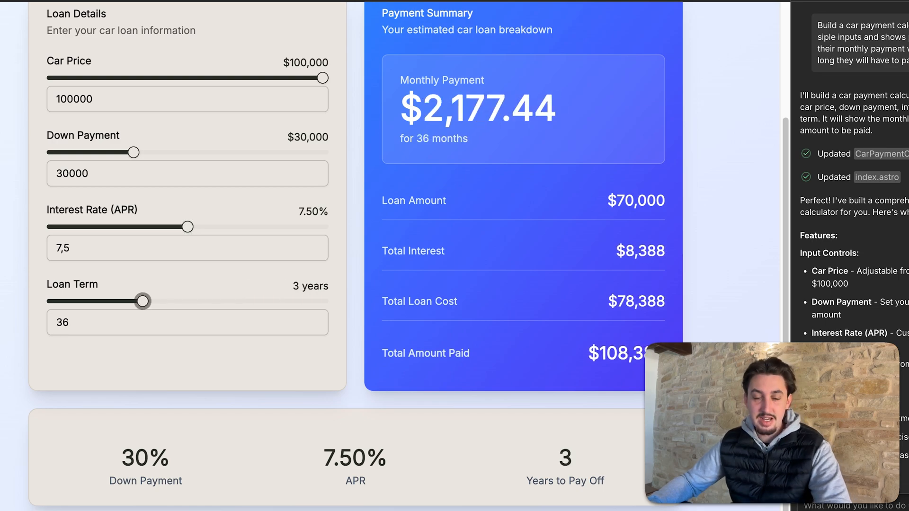